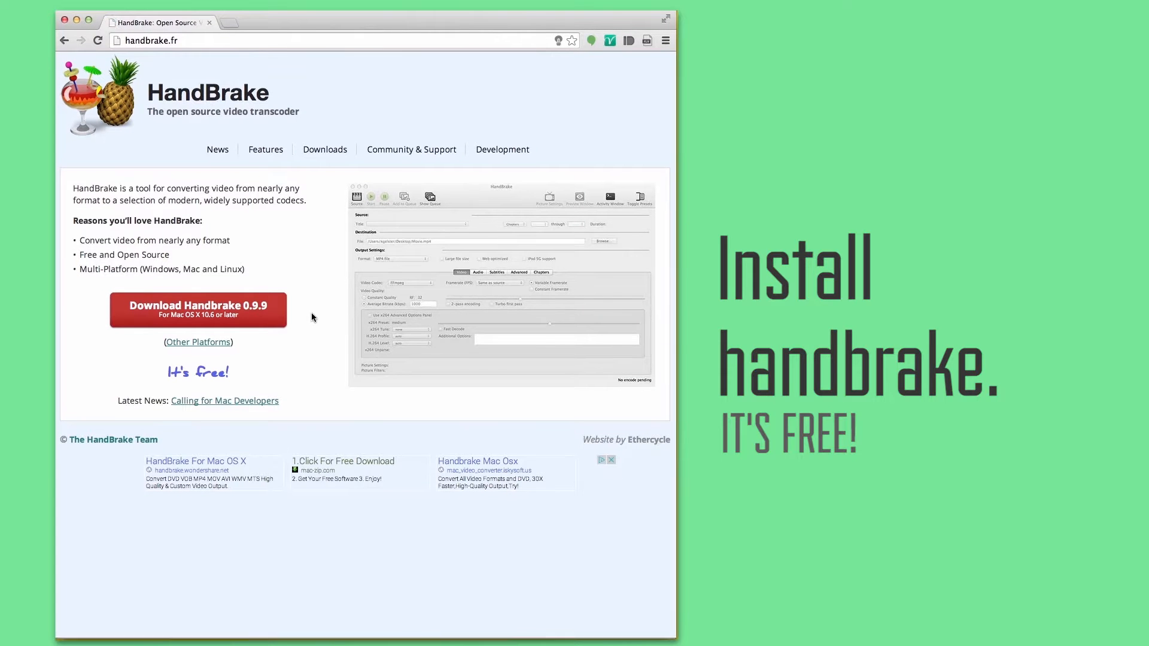
Start downloading HandBrake 0.9.9 for Mac from handbrake.fr.
left_click(198, 310)
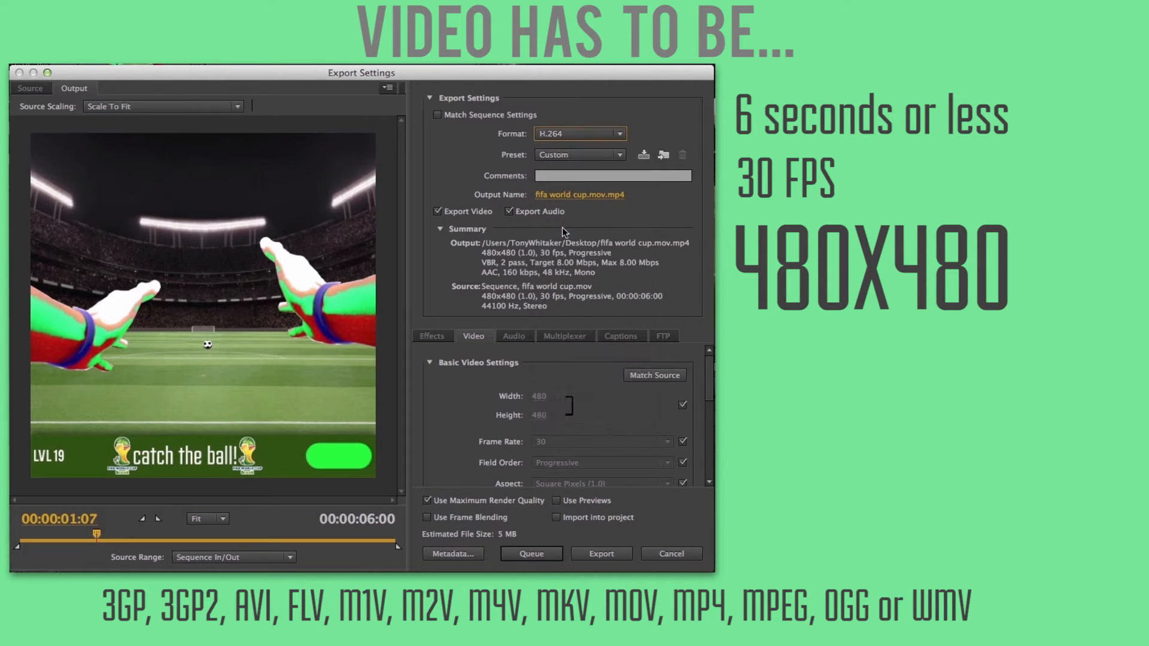
Export the six-second sequence as a 480x480, 30 fps H.264 MP4.
left_click(600, 553)
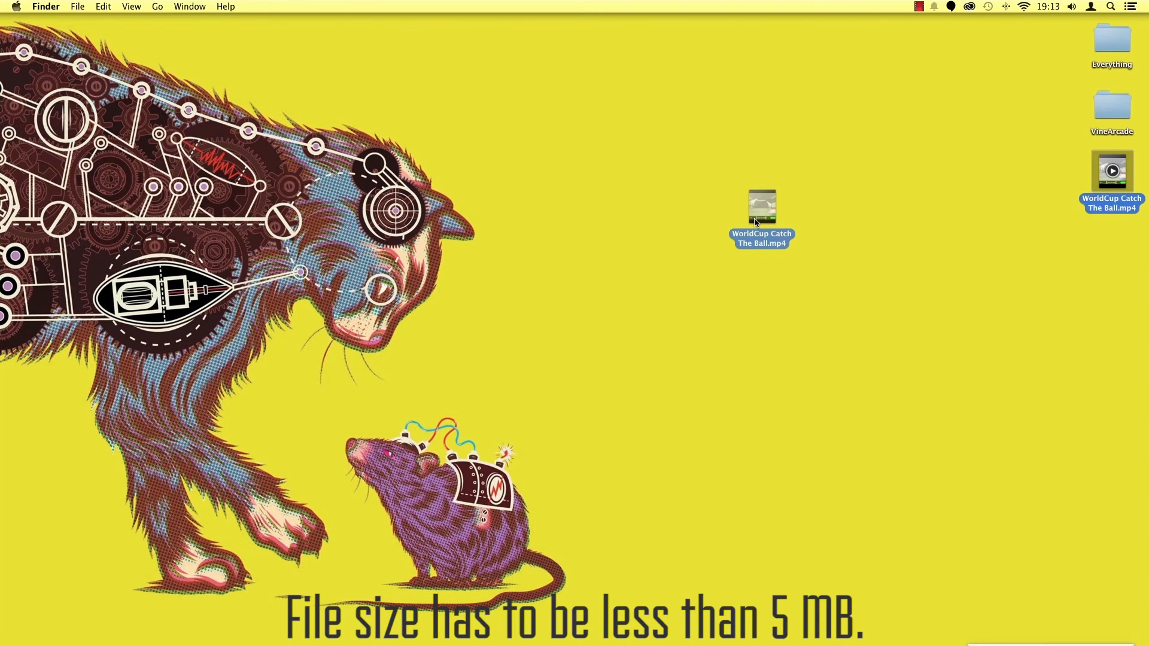
Confirm the exported MP4 is 6.1 MB via Get Info, then load it into HandBrake.
right_click(761, 207)
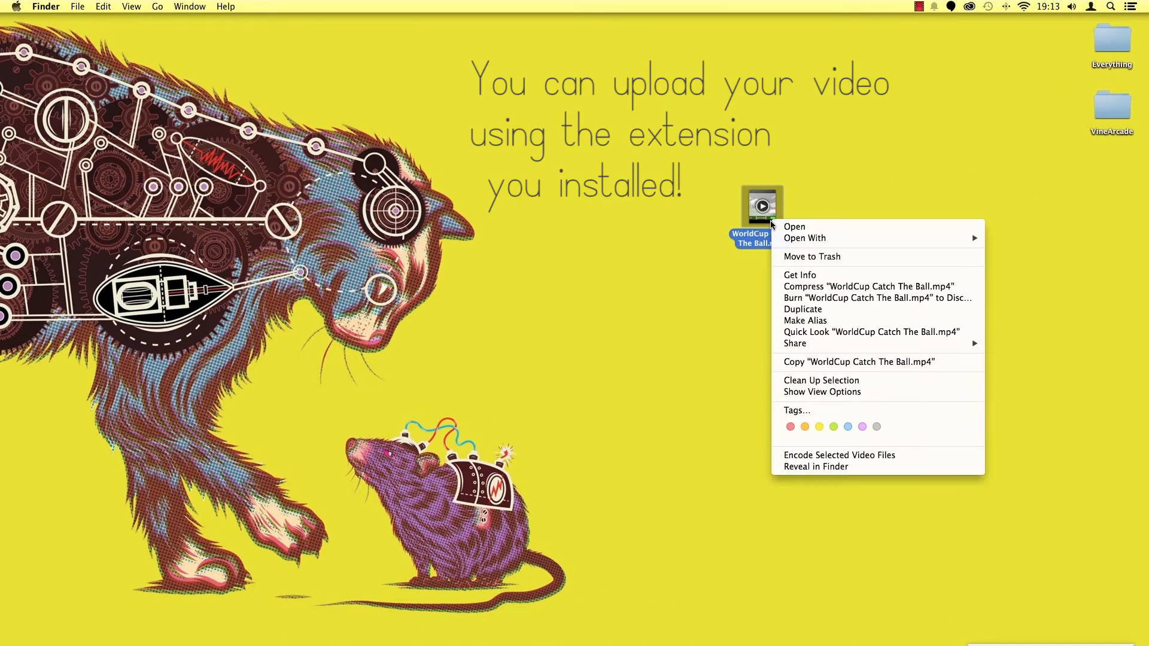
left_click(800, 274)
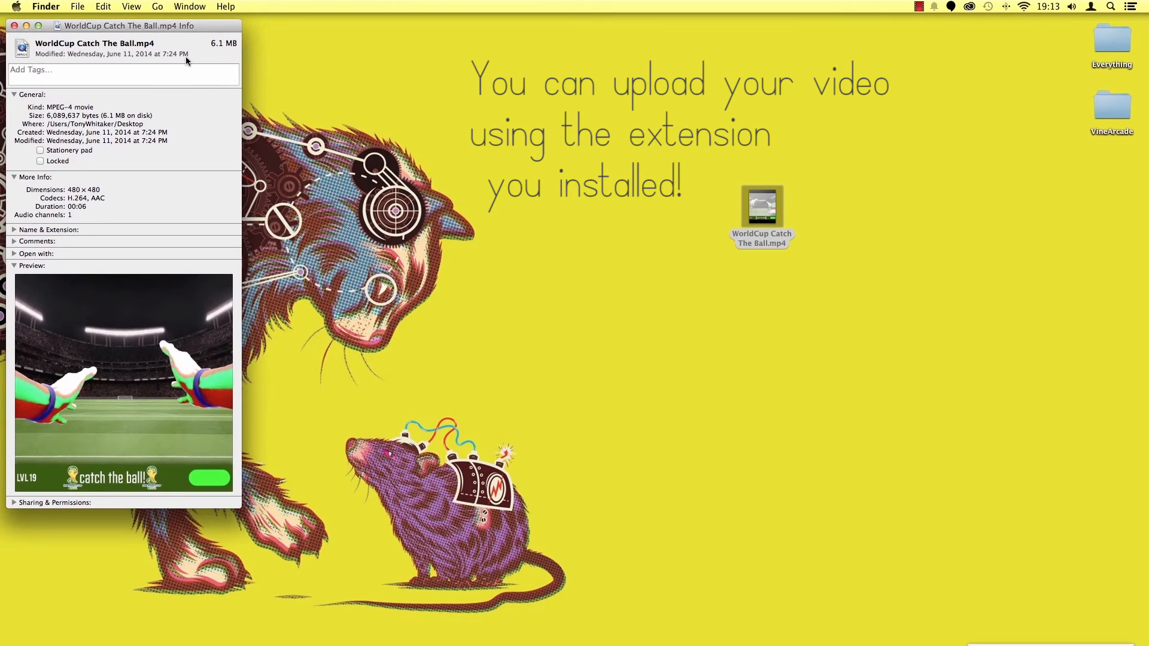
left_click_drag(127, 25, 619, 79)
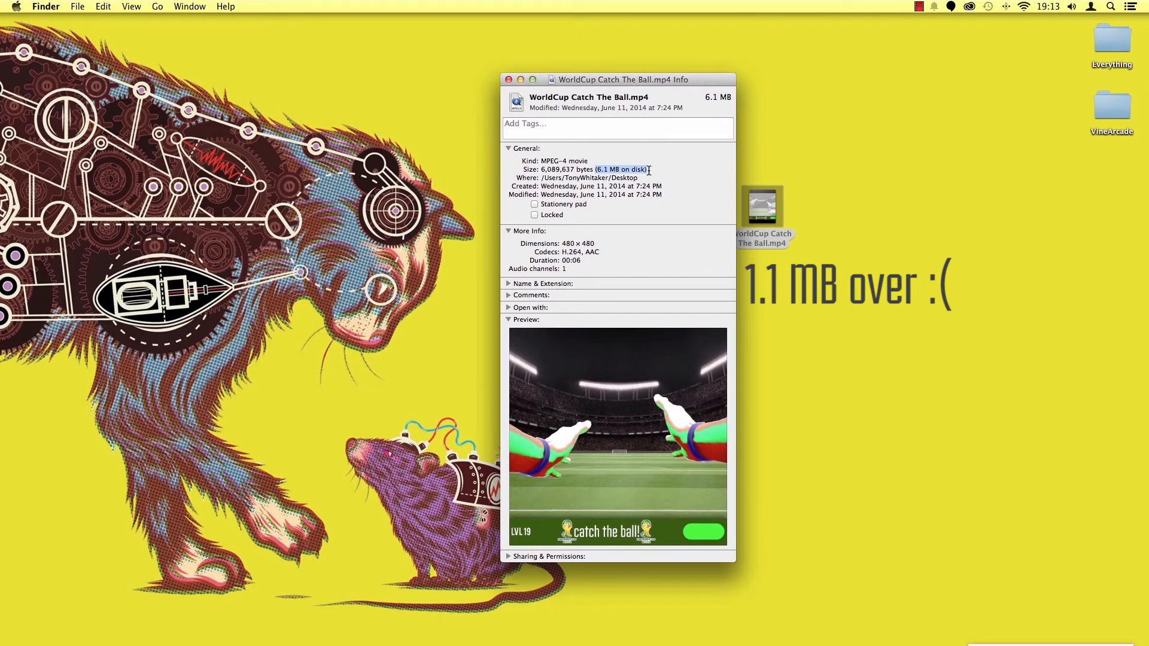
left_click(508, 78)
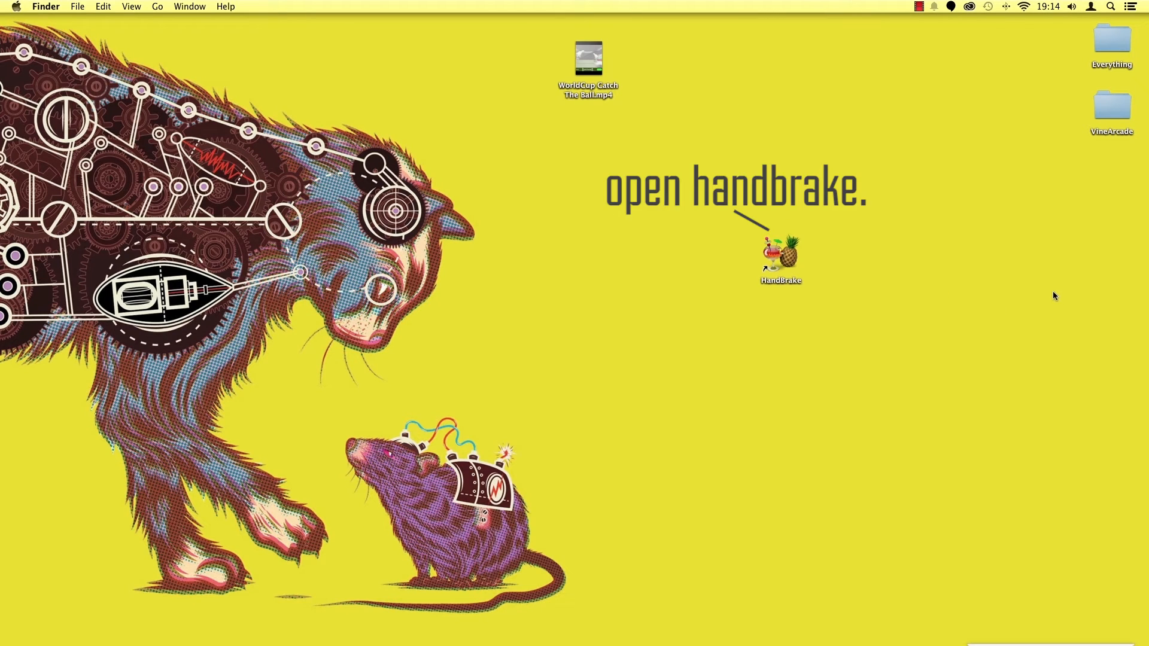
double_click(780, 255)
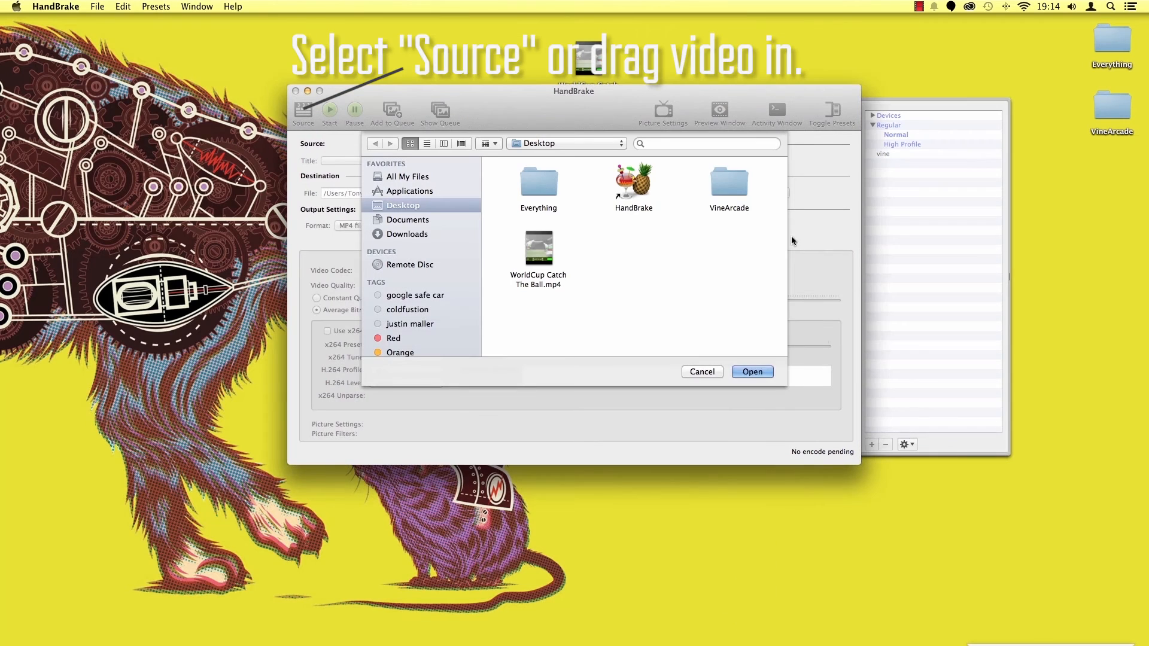
mouse_move(421, 208)
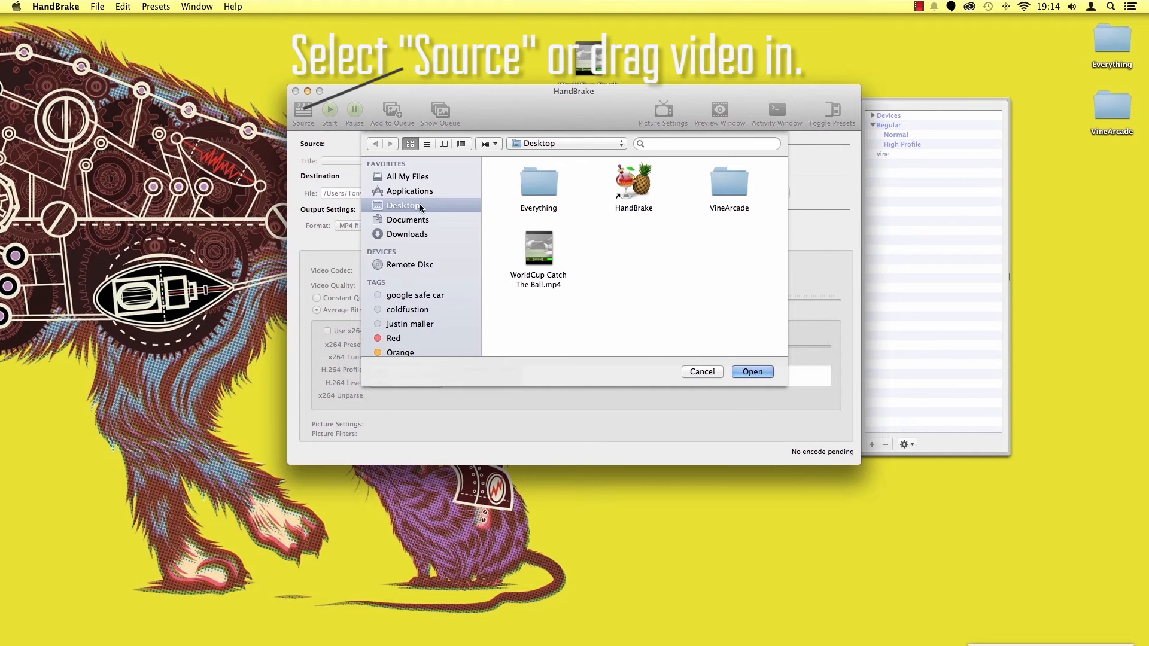
left_click(539, 249)
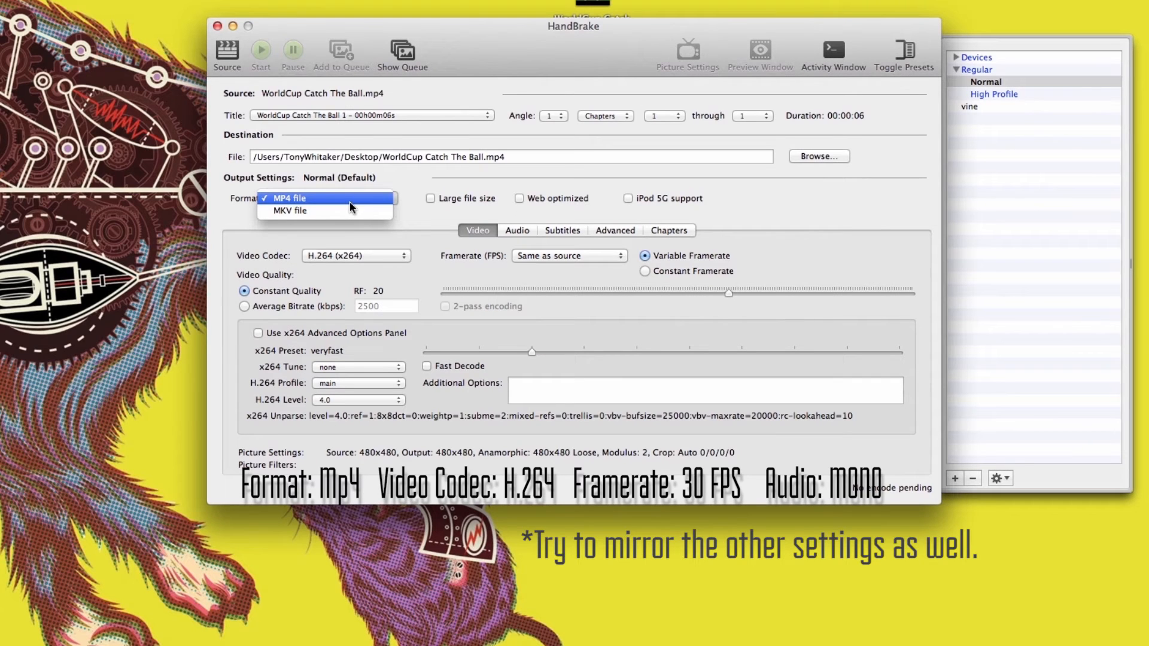
Encode the clip as MP4, H.264, 30 fps, mono audio, saving a smaller copy to Desktop.
left_click(355, 255)
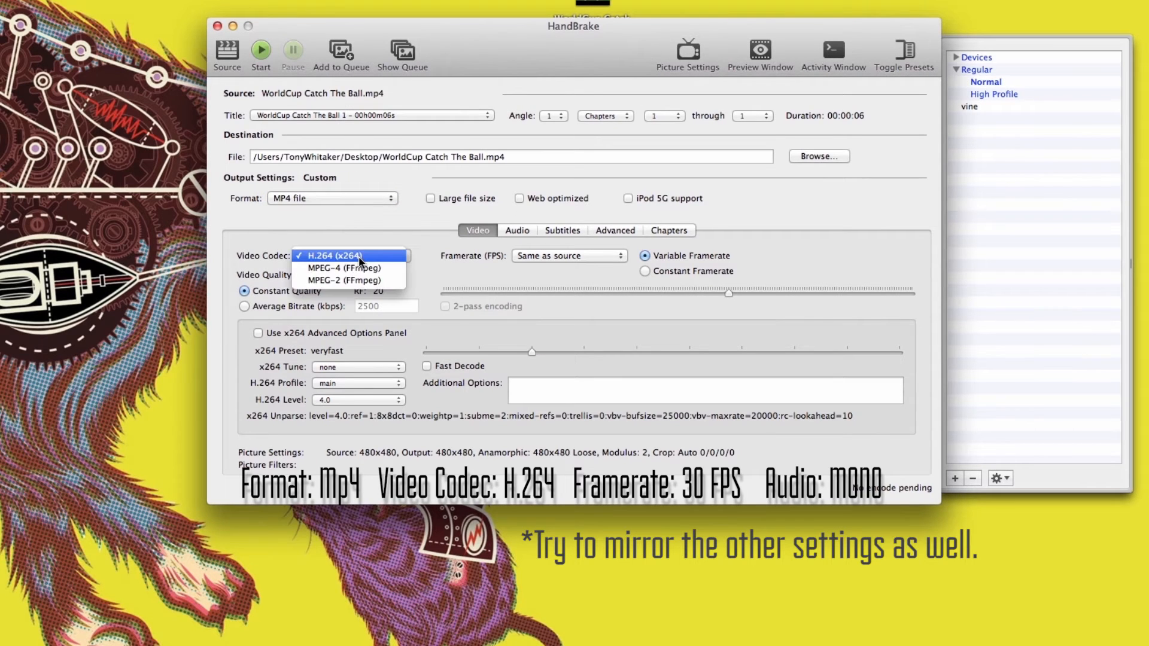
left_click(568, 255)
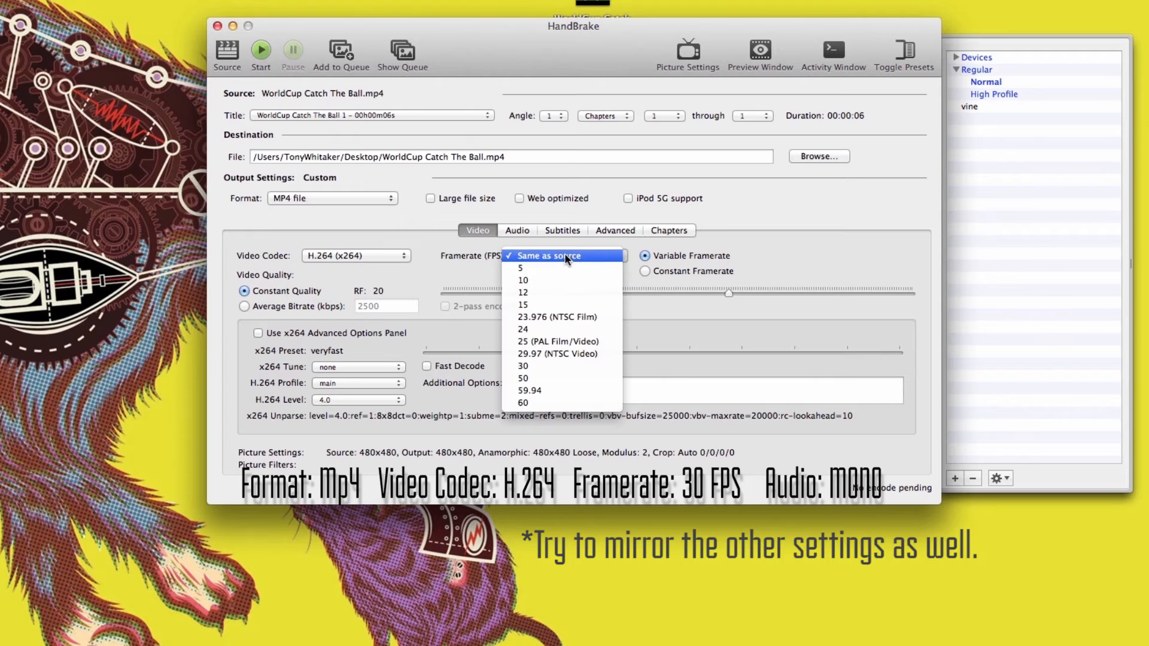
left_click(523, 365)
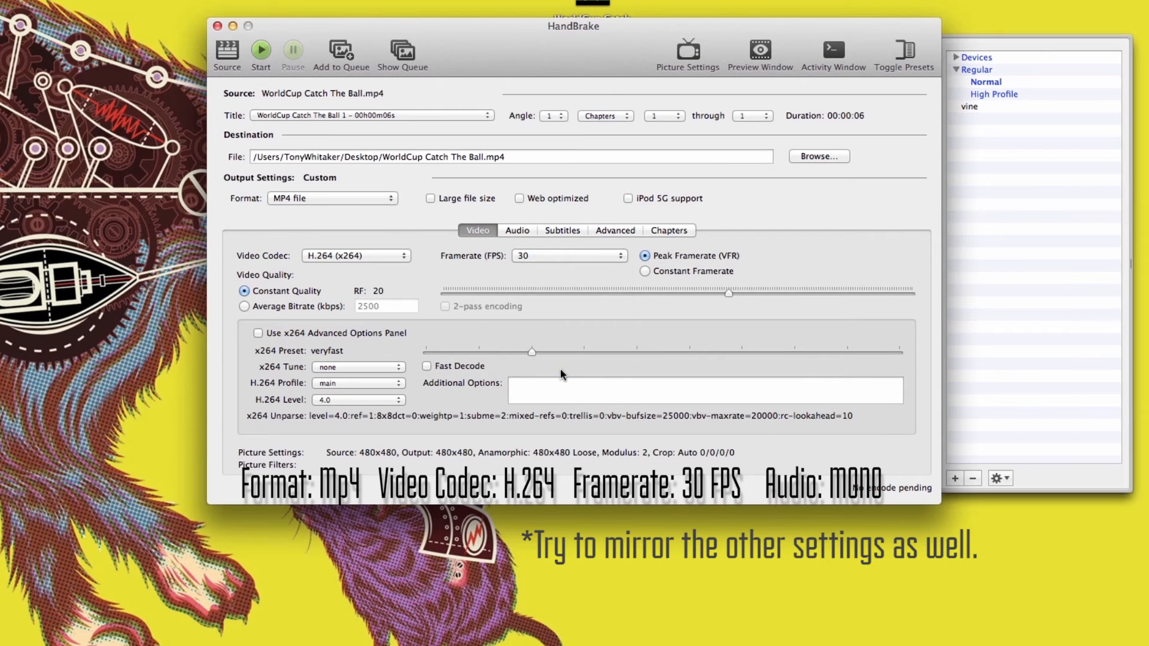
left_click(516, 230)
type("WorldCup Catch The Ball smaller size.r")
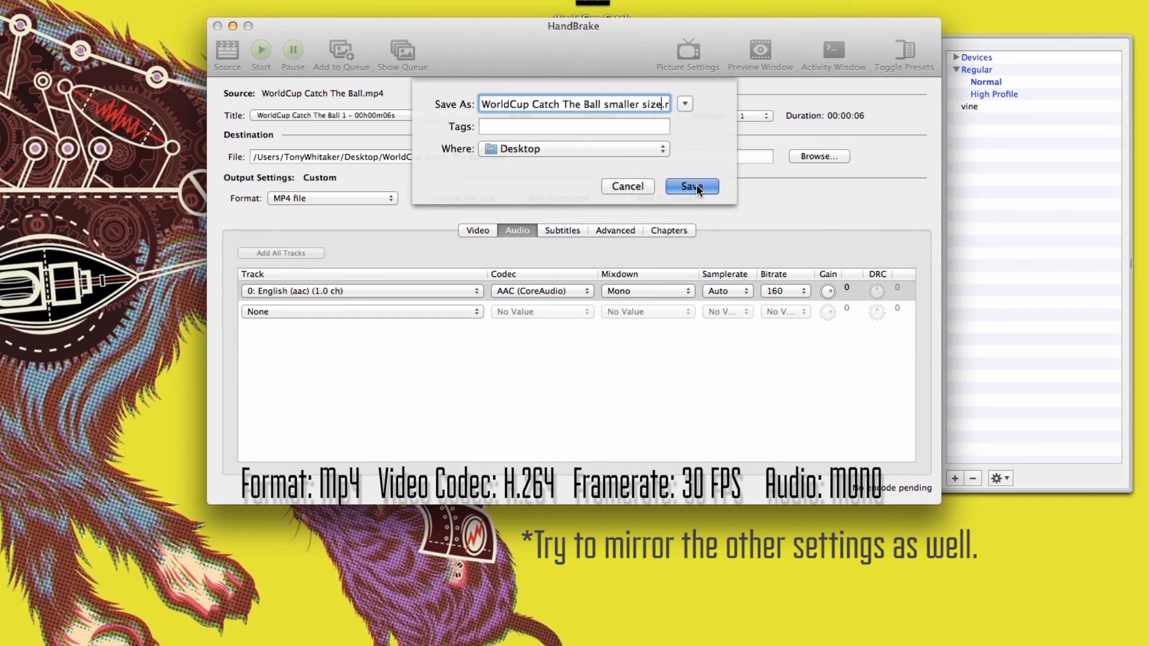
left_click(689, 186)
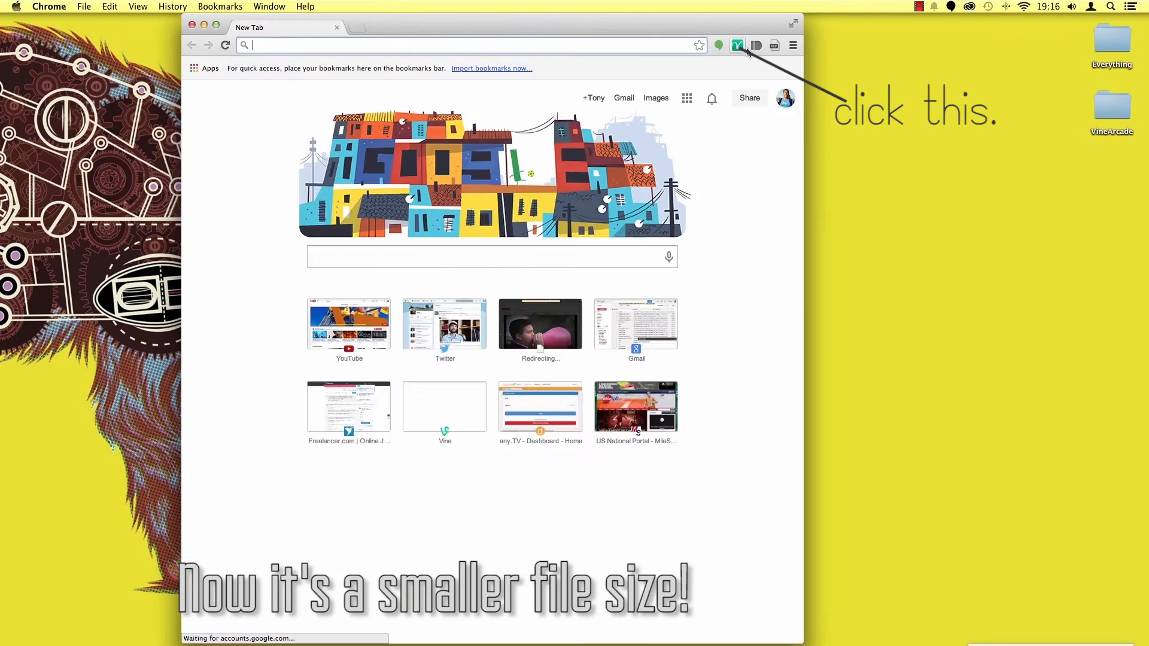
Open the Vine upload extension in Chrome and go to its video upload page.
left_click(738, 46)
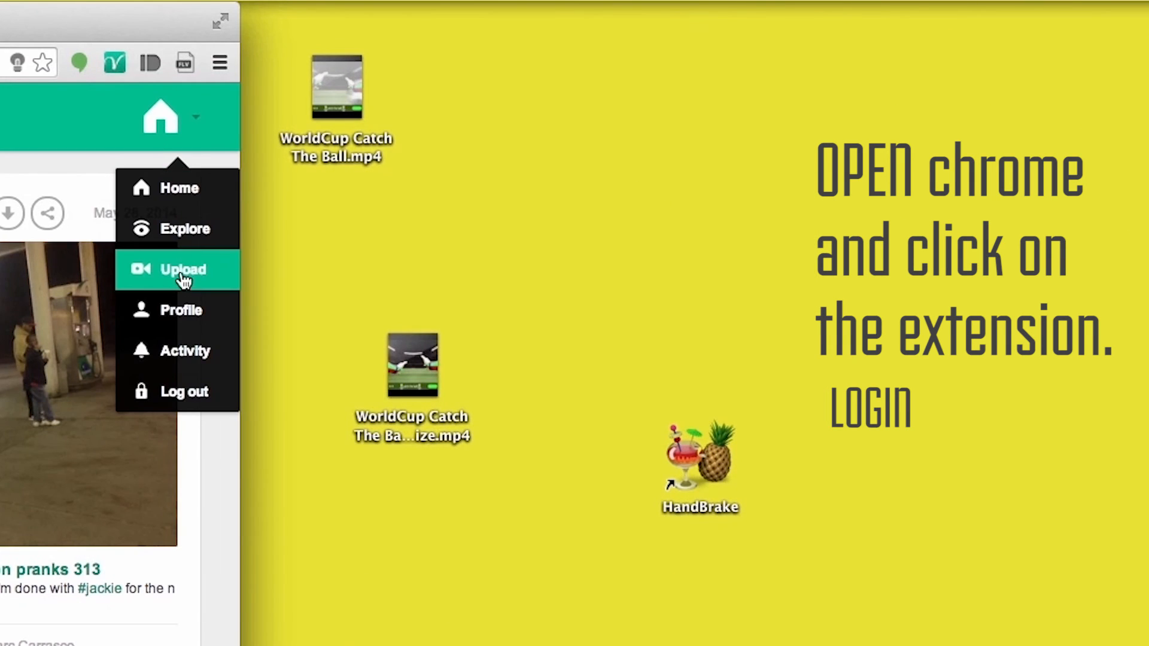
left_click(182, 270)
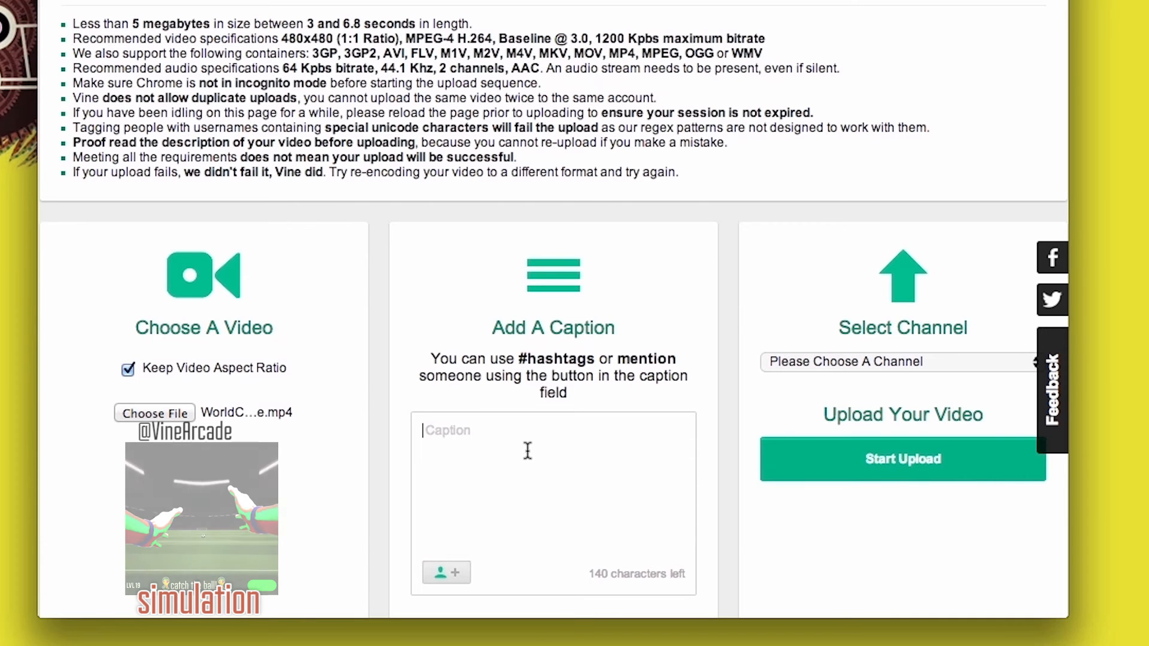